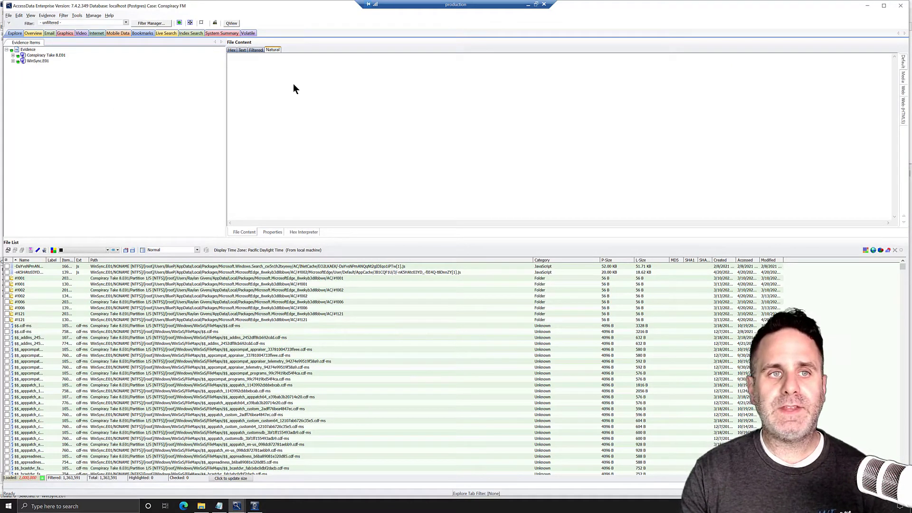
{"action": "mouse_move", "coordinate": [758, 16]}
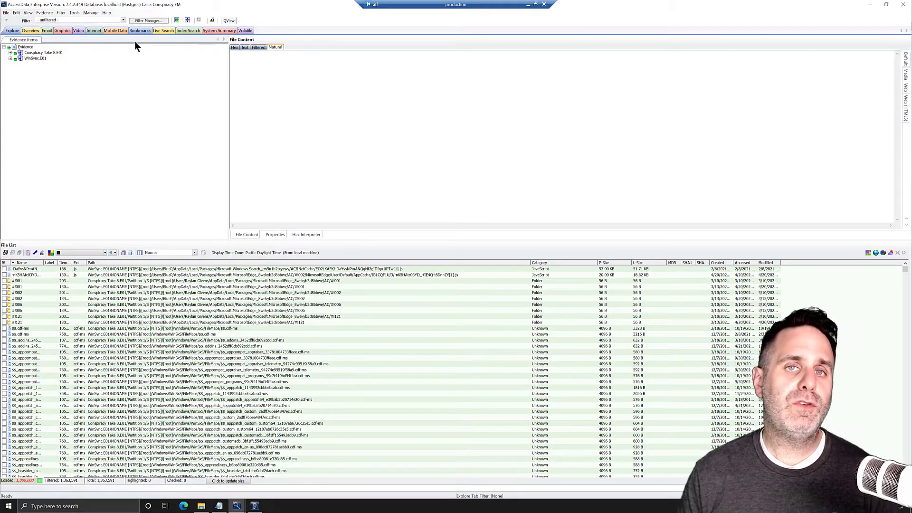
Step: Copy a saved filter to the shared filters, confirm it, and select the Common Files filter
{"action": "left_click", "coordinate": [91, 13]}
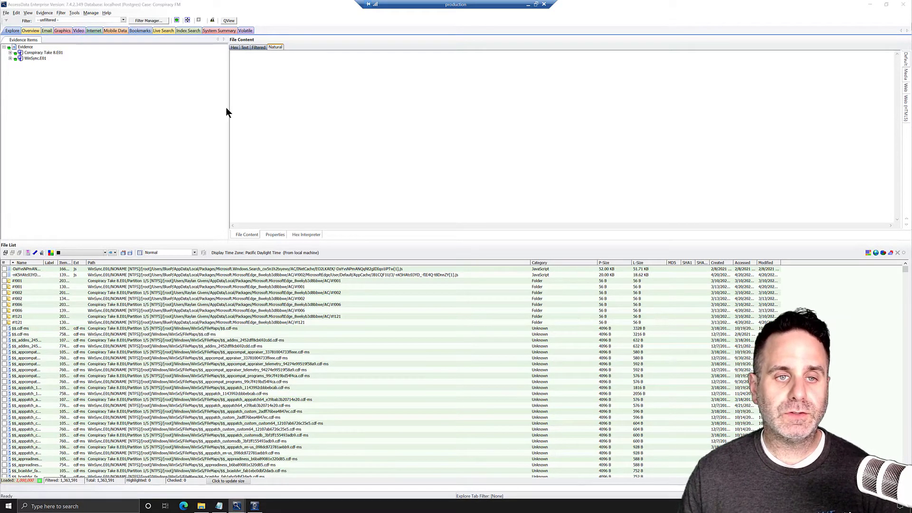
{"action": "left_click", "coordinate": [148, 20]}
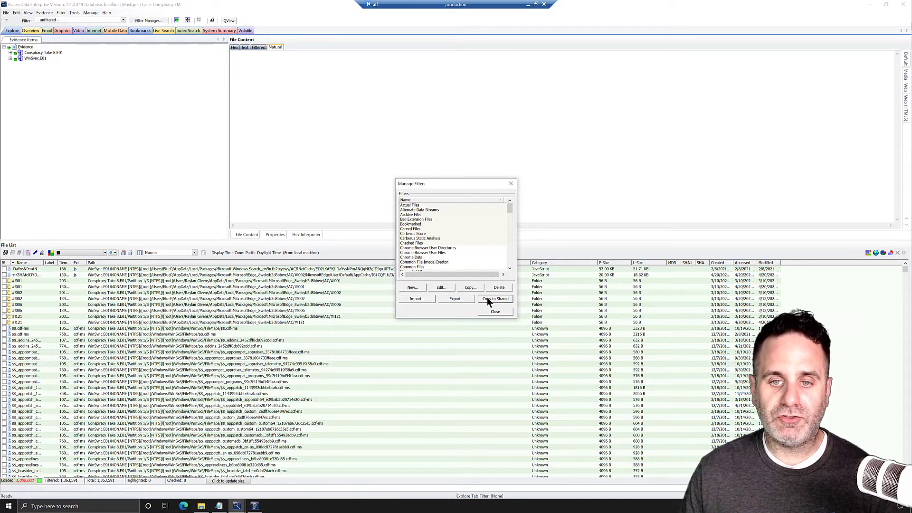
{"action": "left_click", "coordinate": [495, 298]}
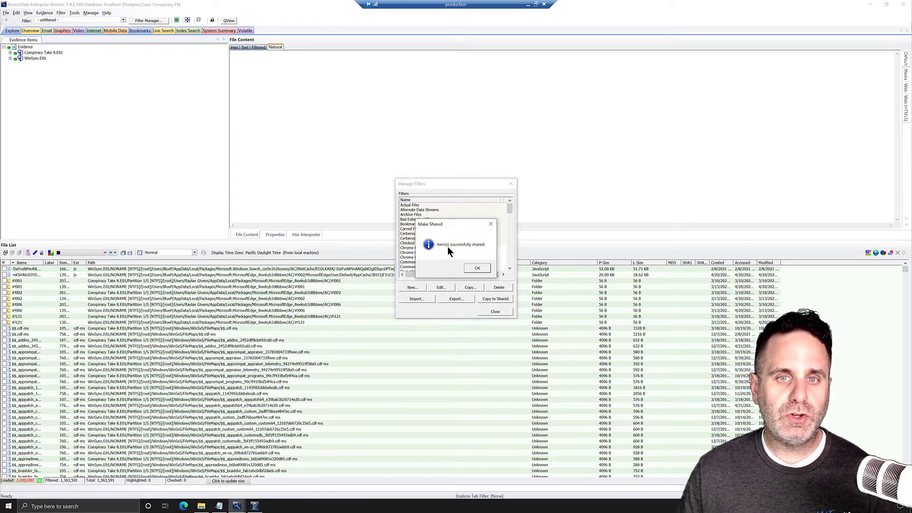
{"action": "left_click", "coordinate": [477, 268]}
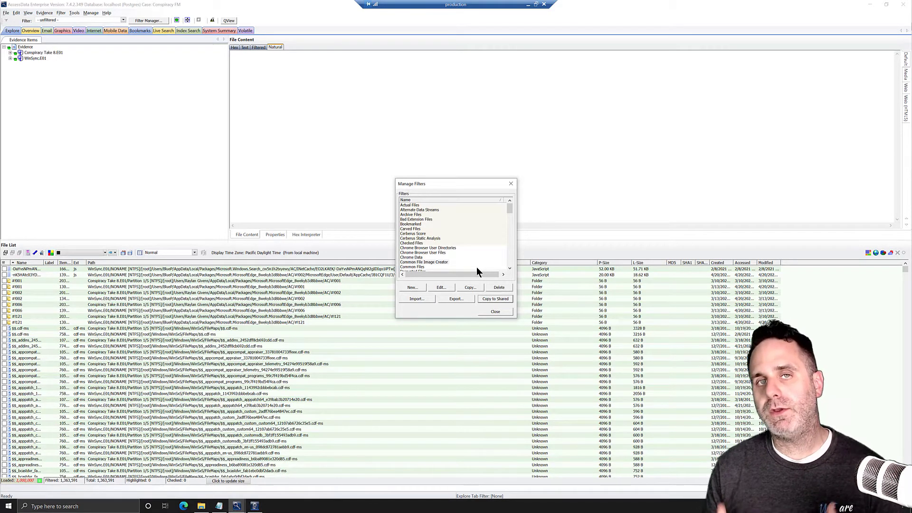
{"action": "left_click", "coordinate": [412, 266]}
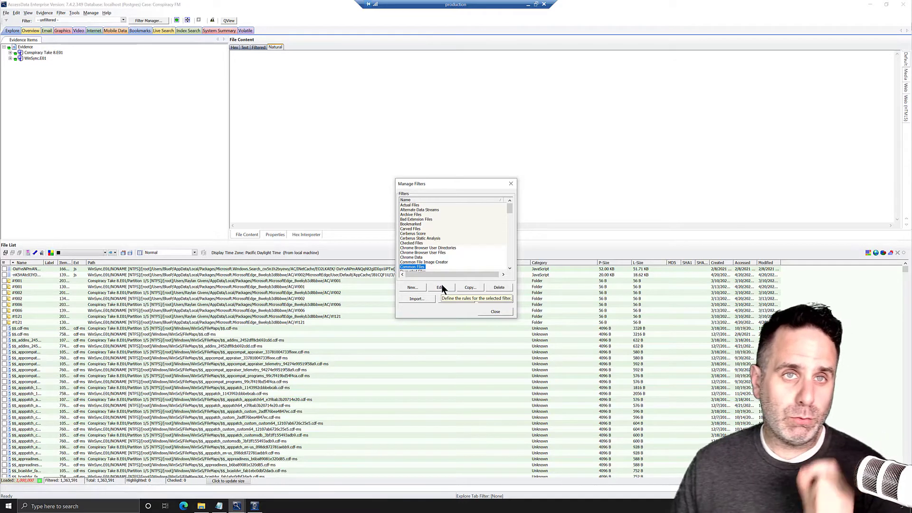
Step: Review the Common Files filter definition and the properties a rule can test, then close it
{"action": "left_click", "coordinate": [440, 287]}
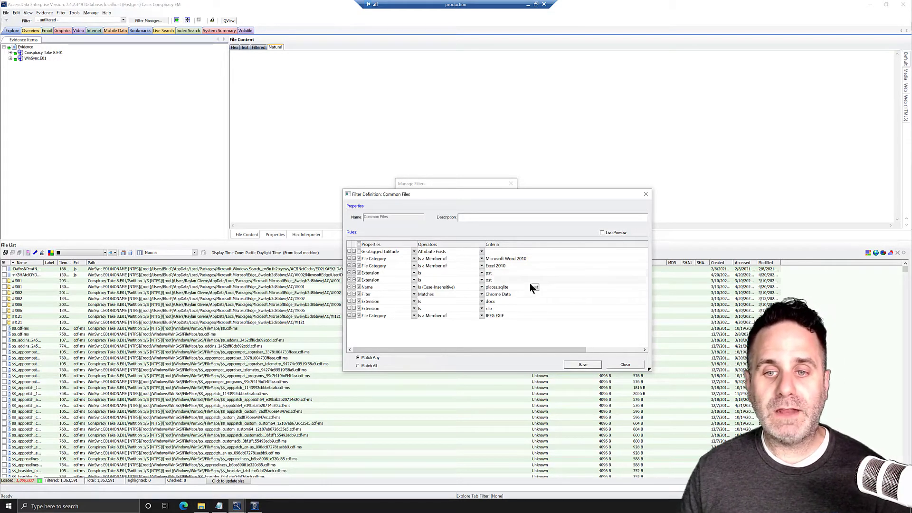
{"action": "left_click", "coordinate": [414, 316]}
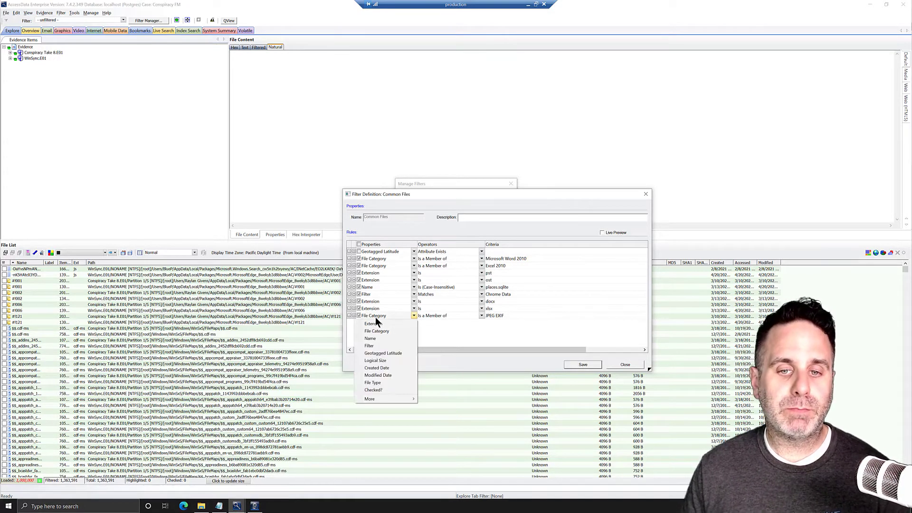
{"action": "left_click", "coordinate": [464, 339]}
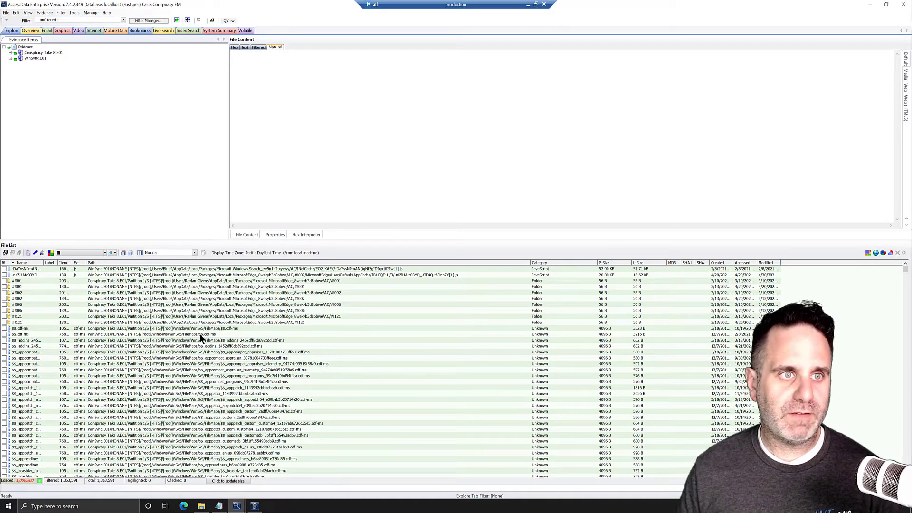
{"action": "mouse_move", "coordinate": [233, 226]}
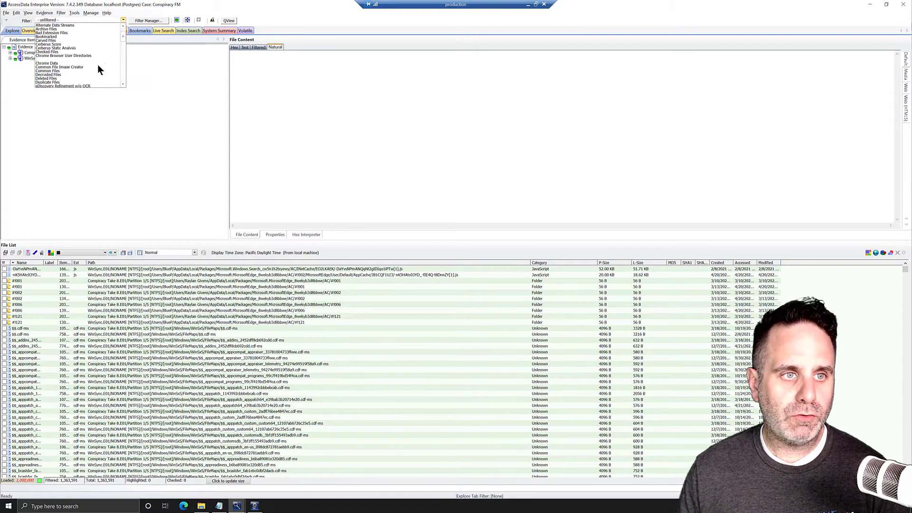
Step: Apply the Common File Image Creator filter, narrowing the file list to 4,914 items
{"action": "left_click", "coordinate": [59, 67]}
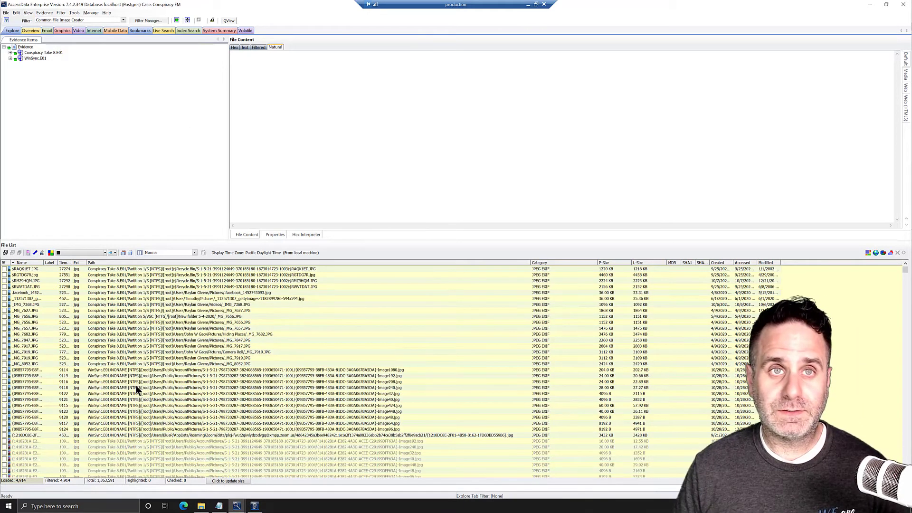
{"action": "scroll", "scroll_direction": "down", "scroll_amount": 3}
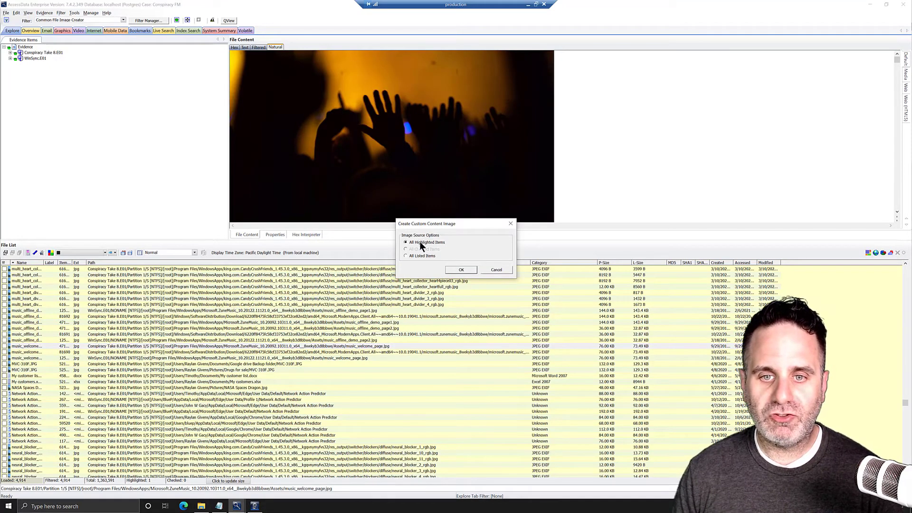
Step: Include all listed files as the image source and name the custom content image FeatureFocus
{"action": "left_click", "coordinate": [406, 256]}
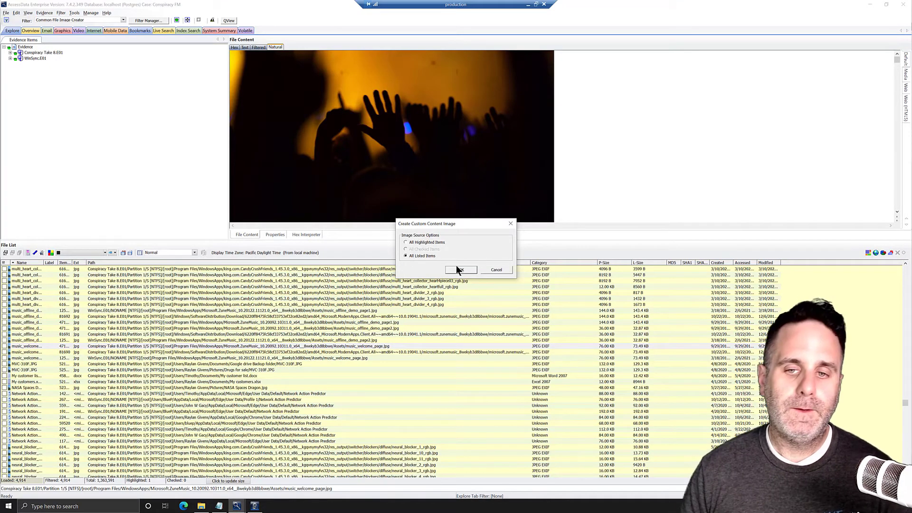
{"action": "left_click", "coordinate": [460, 268]}
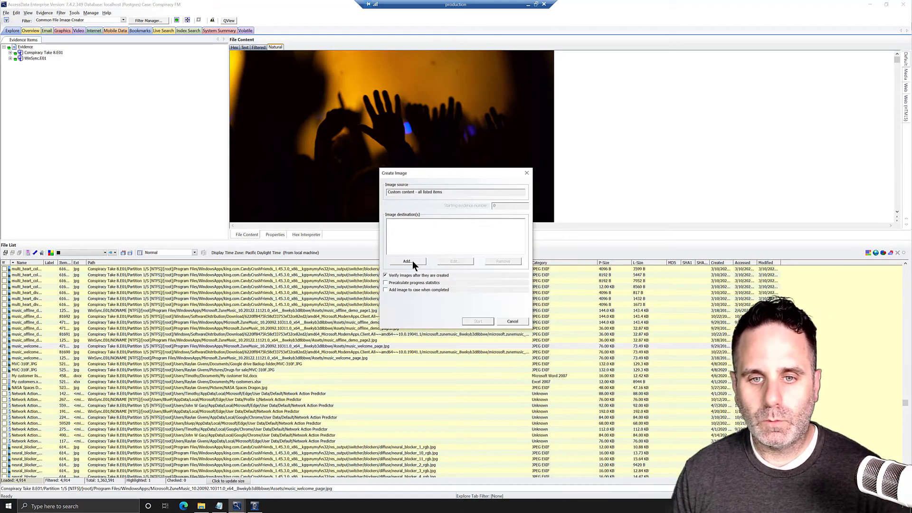
{"action": "left_click", "coordinate": [406, 261]}
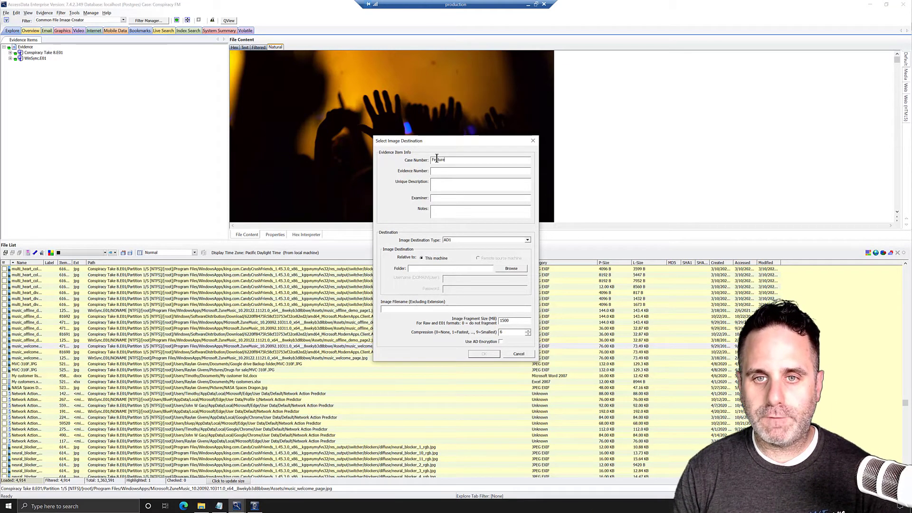
{"action": "type", "text": "FeatureFocus"}
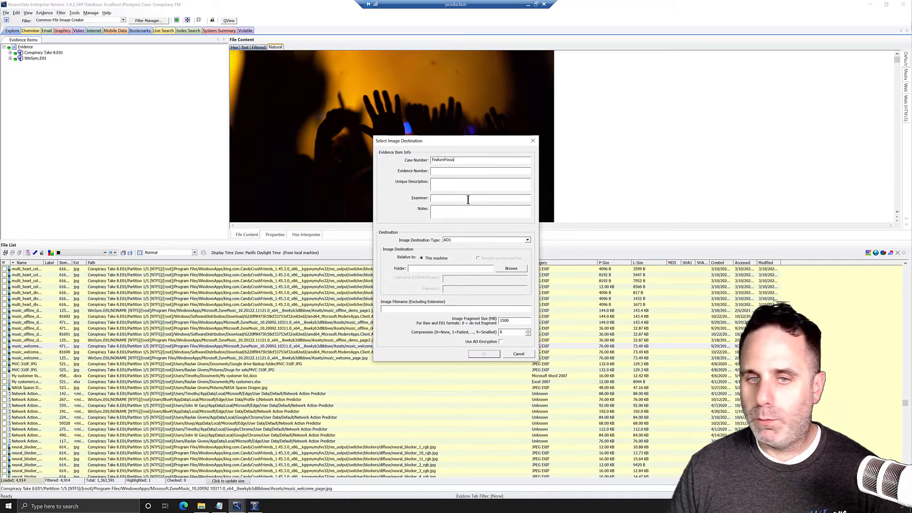
{"action": "left_click", "coordinate": [526, 240]}
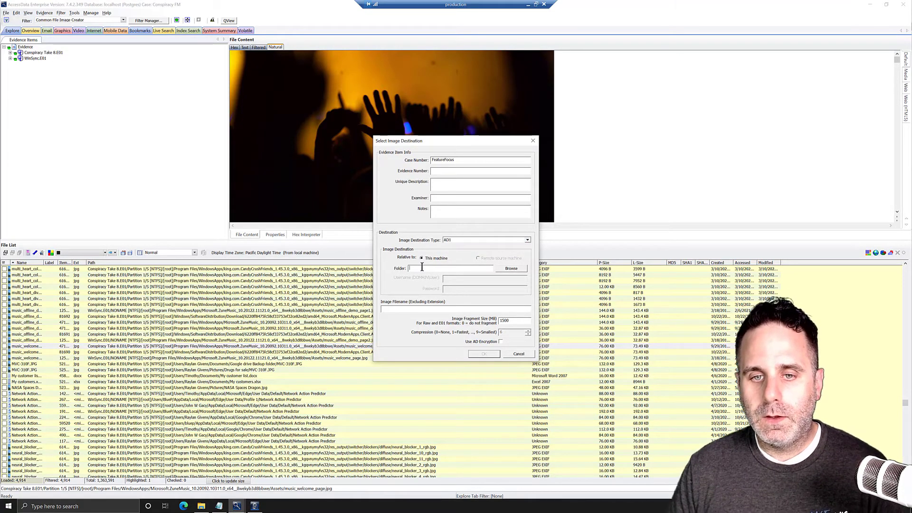
Step: Save the image to the Desktop with the filename FeatureFocusDemo and accept the destination
{"action": "left_click", "coordinate": [510, 268]}
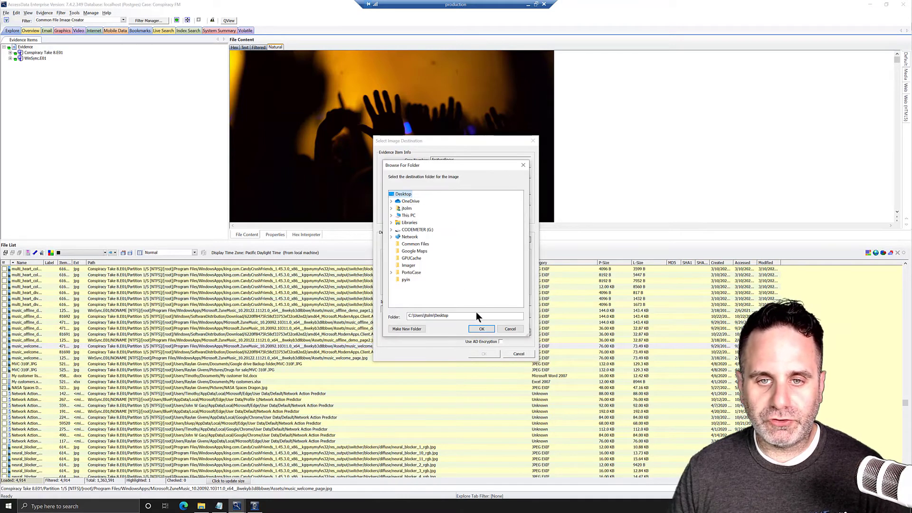
{"action": "left_click", "coordinate": [482, 329]}
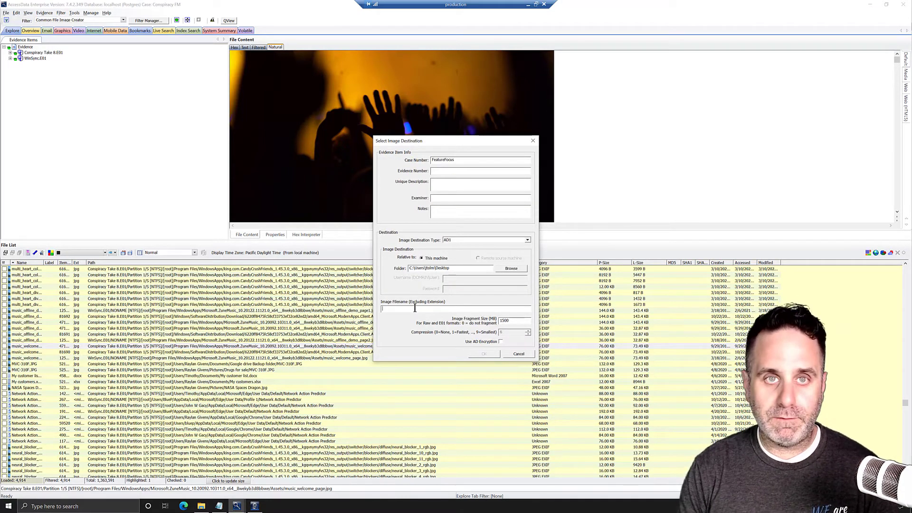
{"action": "type", "text": "FeatureFocusDemo"}
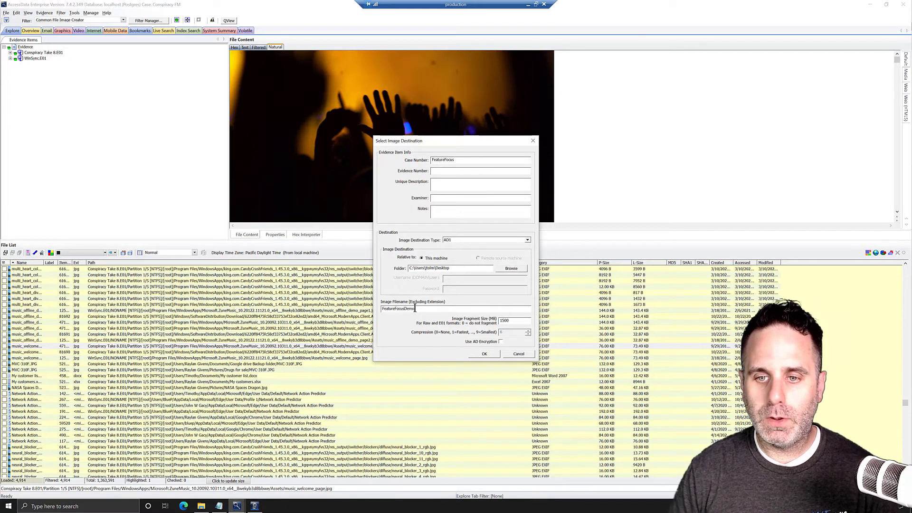
{"action": "left_click", "coordinate": [484, 355]}
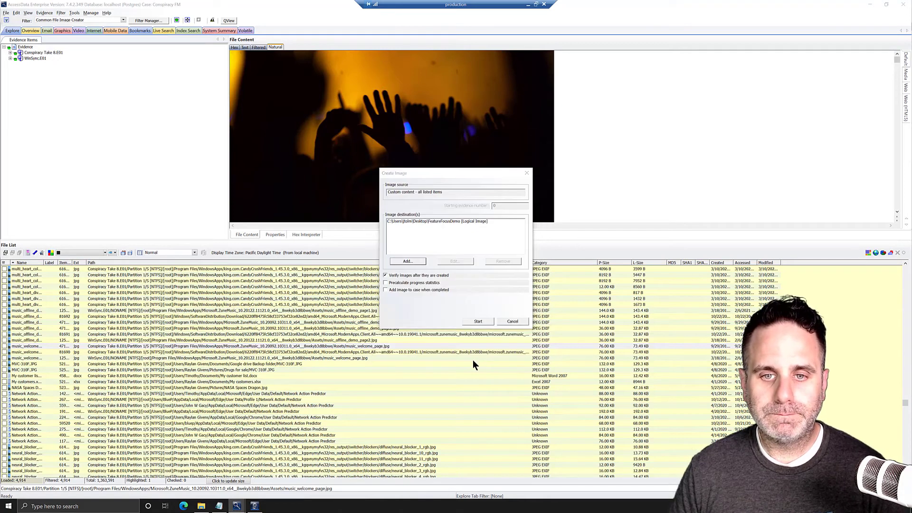
{"action": "left_click", "coordinate": [478, 321]}
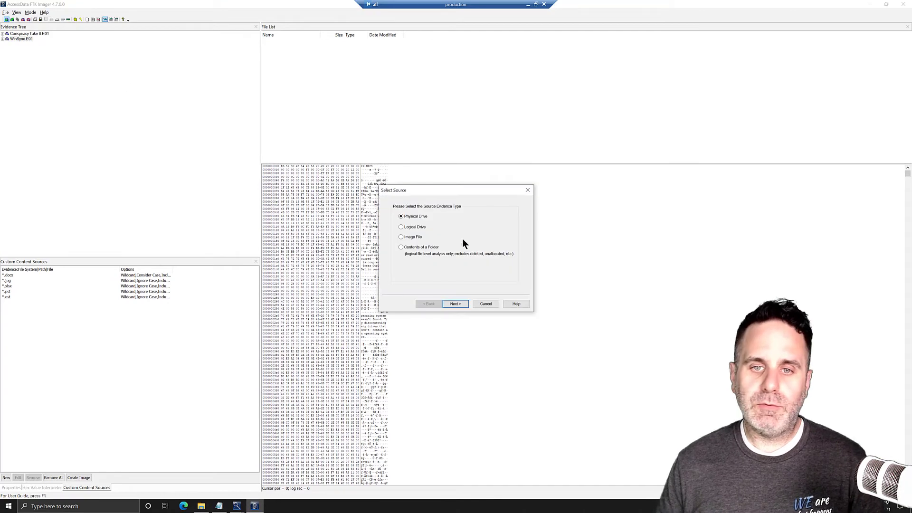
Step: Load FeatureFocusDemo.ad1 as an image file and expand its root and Partition 1
{"action": "left_click", "coordinate": [455, 305]}
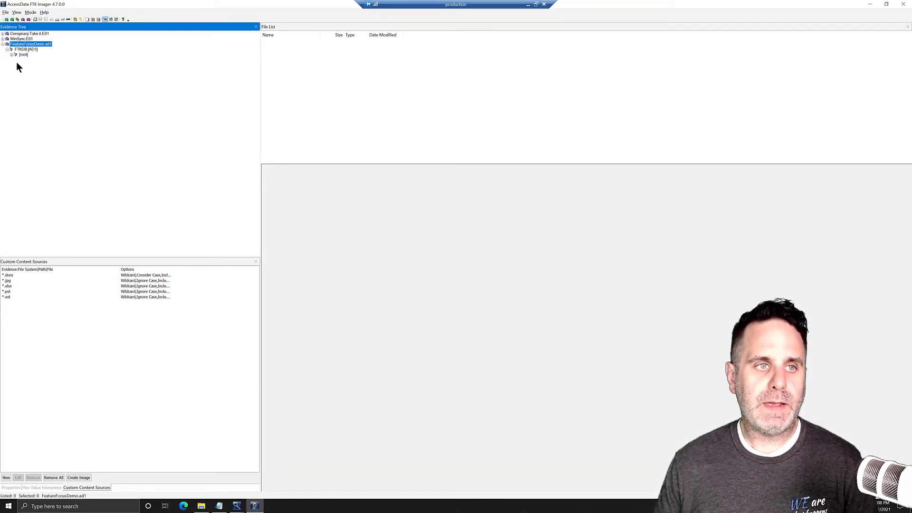
{"action": "left_click", "coordinate": [12, 54]}
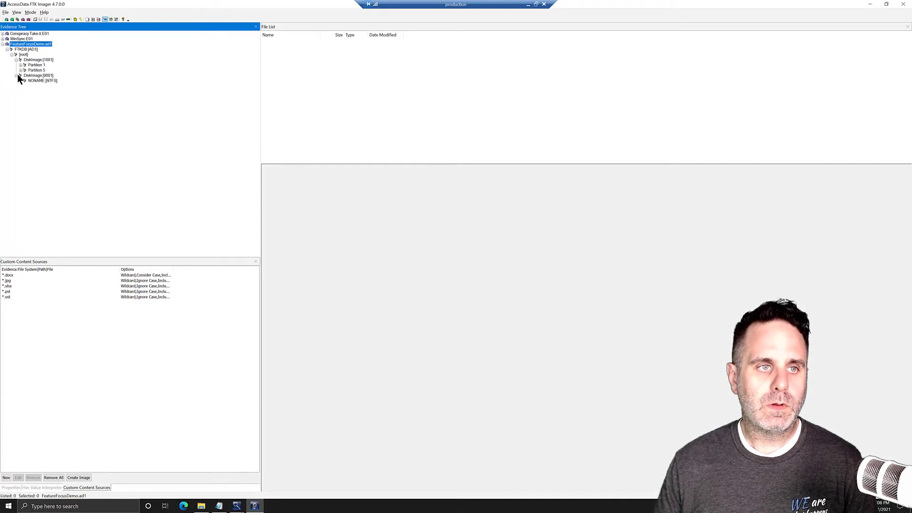
{"action": "left_click", "coordinate": [21, 65]}
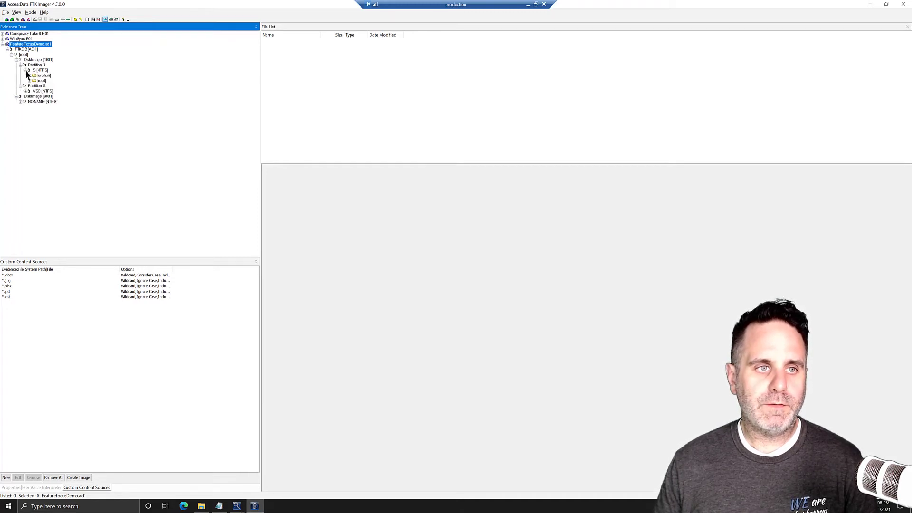
{"action": "left_click", "coordinate": [30, 75]}
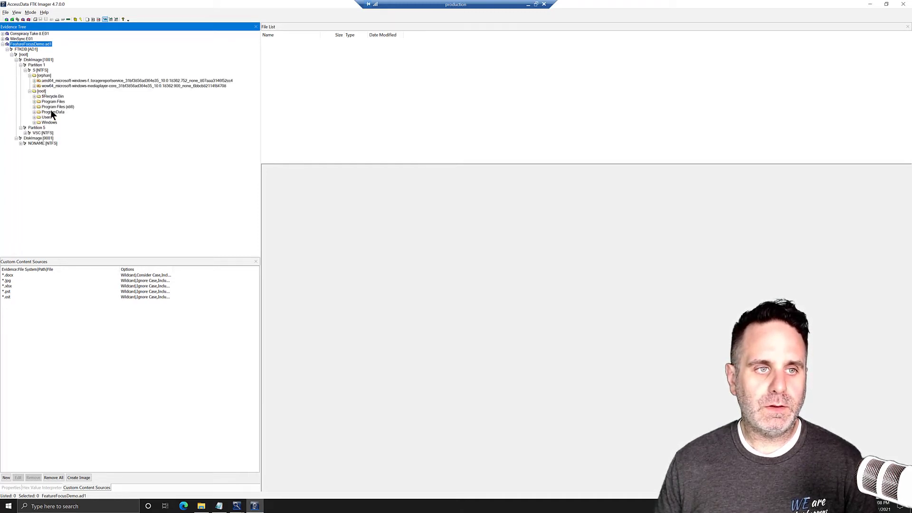
Step: Browse Users > user down to the Pictures folder holding the two Area51 JPGs
{"action": "left_click", "coordinate": [35, 117]}
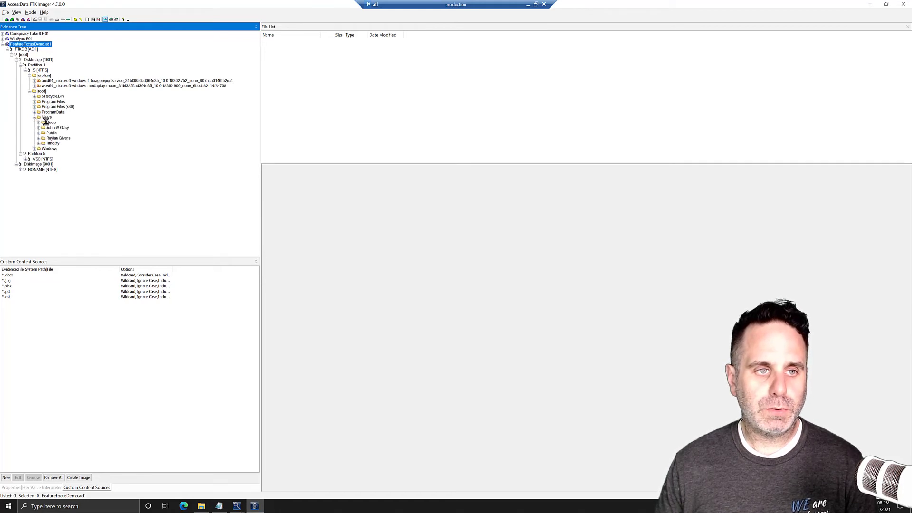
{"action": "left_click", "coordinate": [51, 123]}
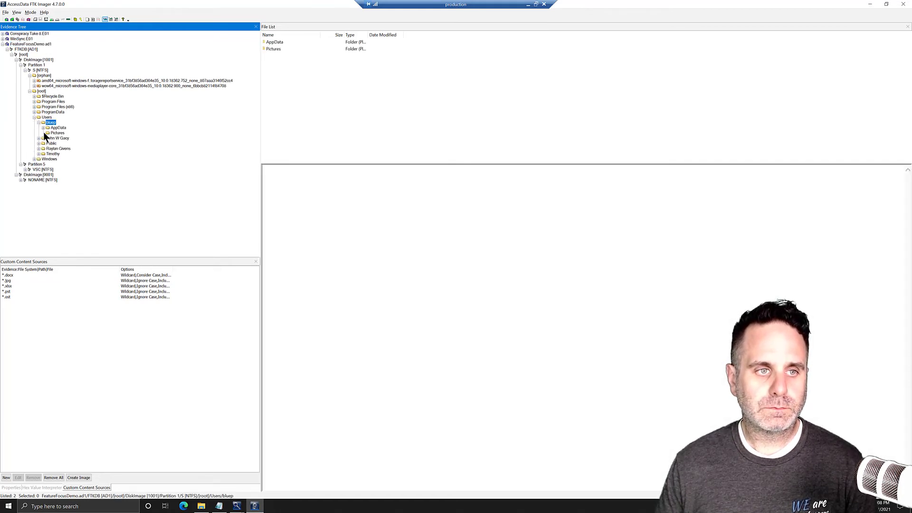
{"action": "left_click", "coordinate": [45, 127]}
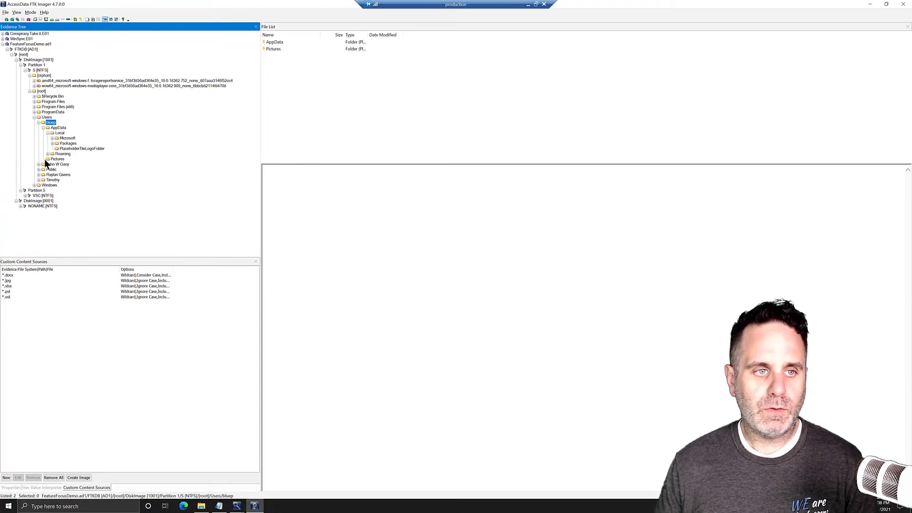
{"action": "left_click", "coordinate": [57, 158]}
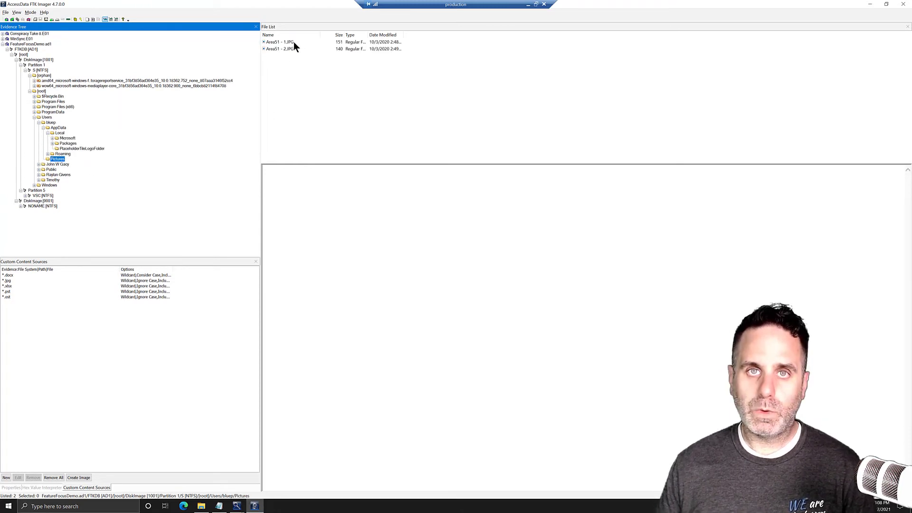
{"action": "mouse_move", "coordinate": [220, 190]}
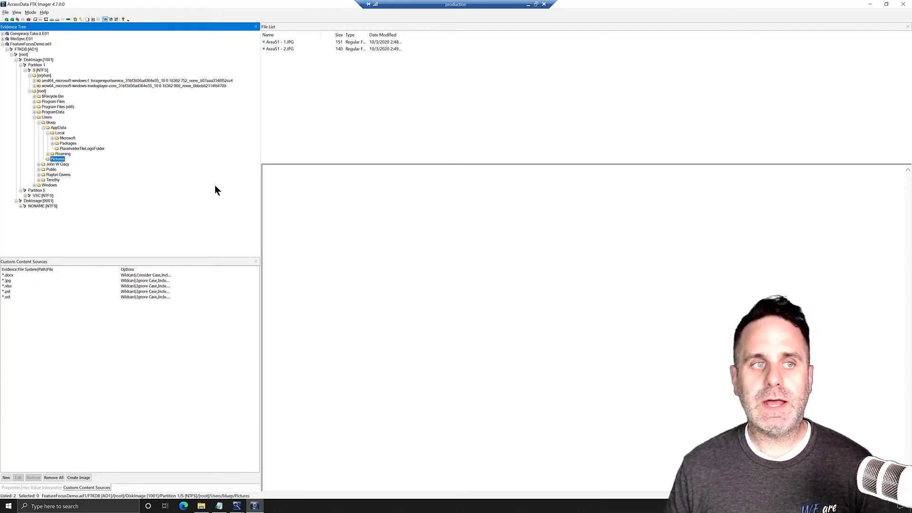
{"action": "mouse_move", "coordinate": [143, 38]}
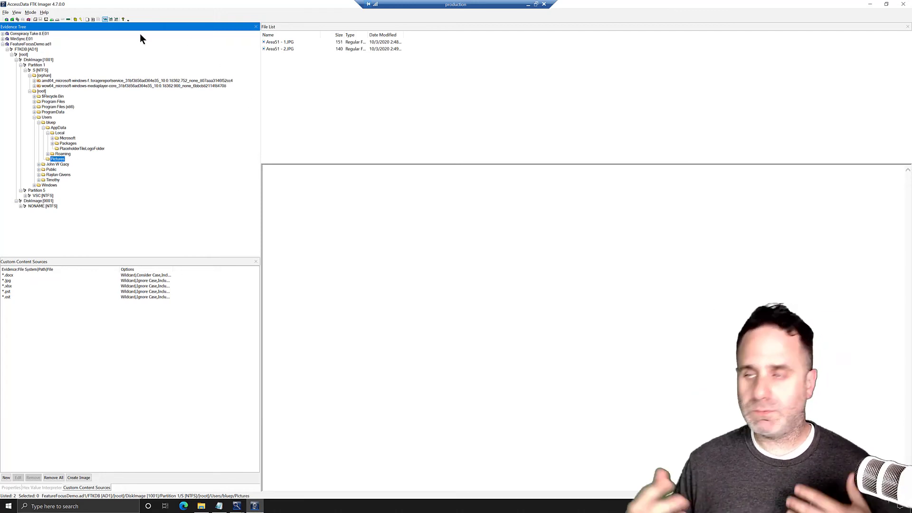
{"action": "mouse_move", "coordinate": [184, 86]}
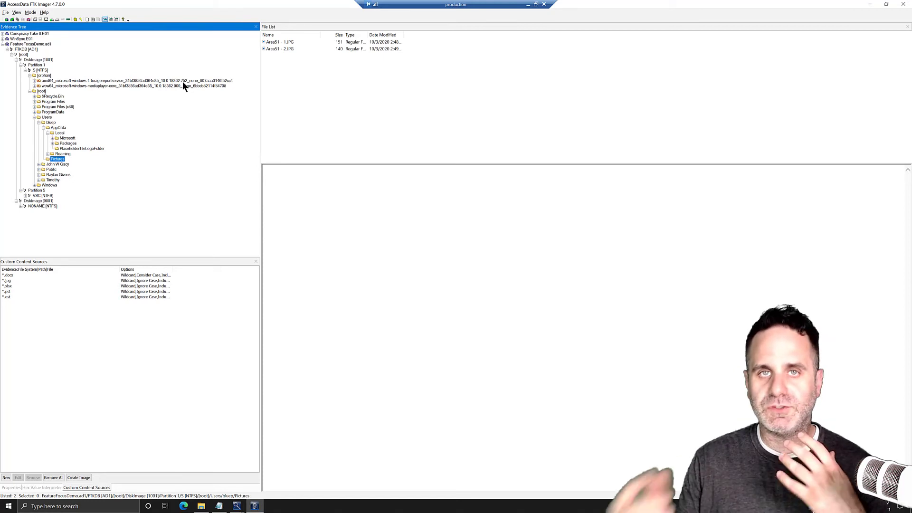